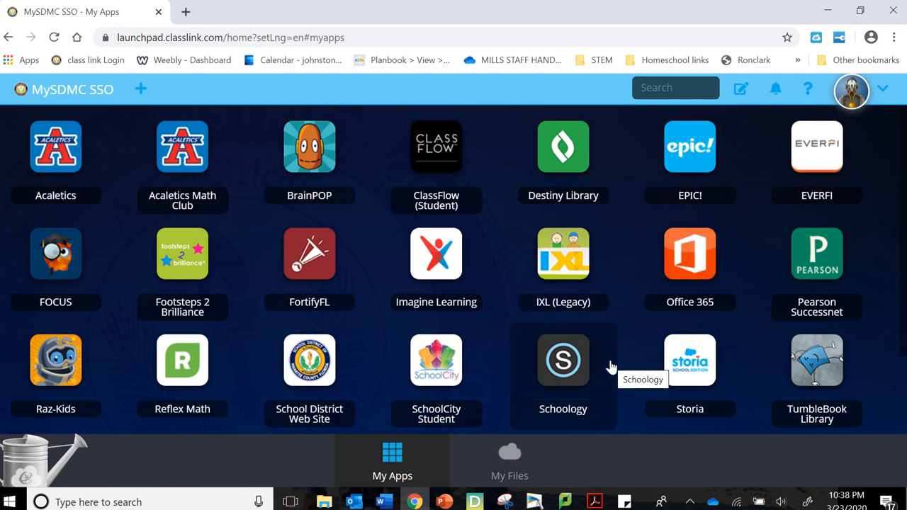
mouse_move(563, 369)
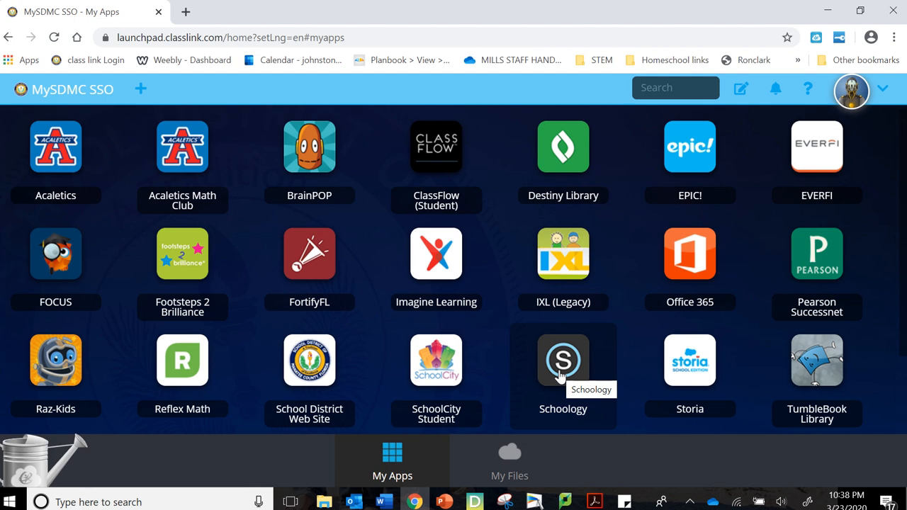
- Launch Schoology from the ClassLink My Apps page to reach its recent-activity feed
click(562, 360)
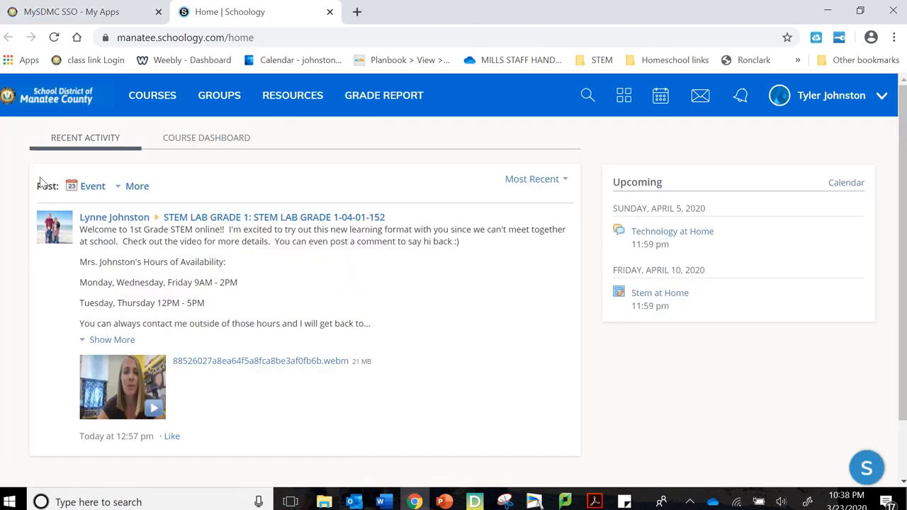
mouse_move(386, 254)
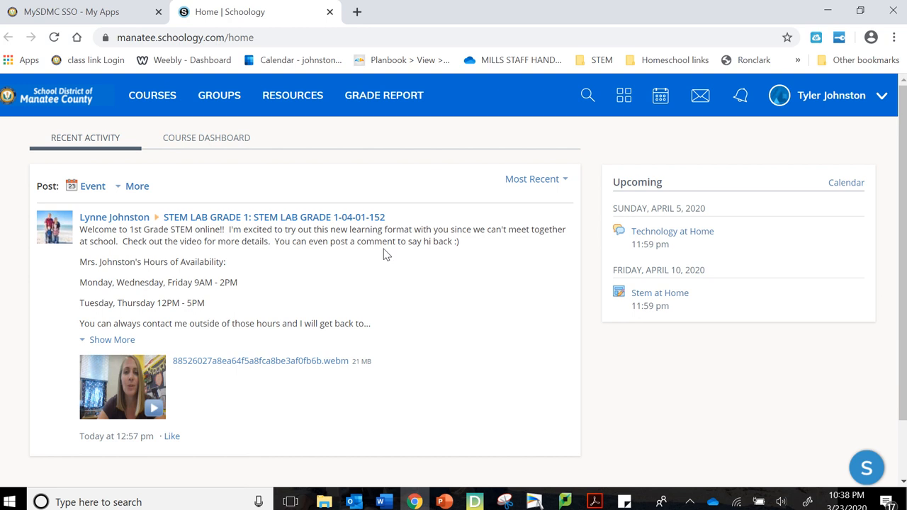
mouse_move(448, 277)
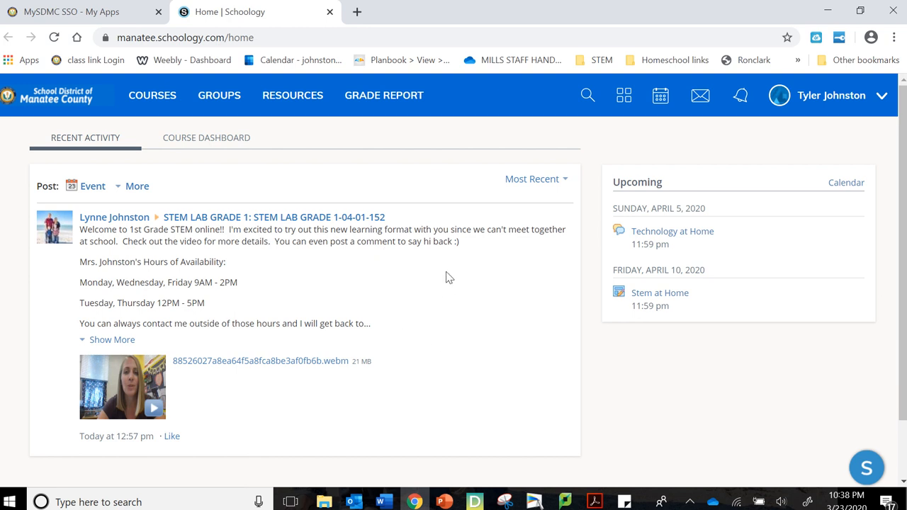
mouse_move(402, 213)
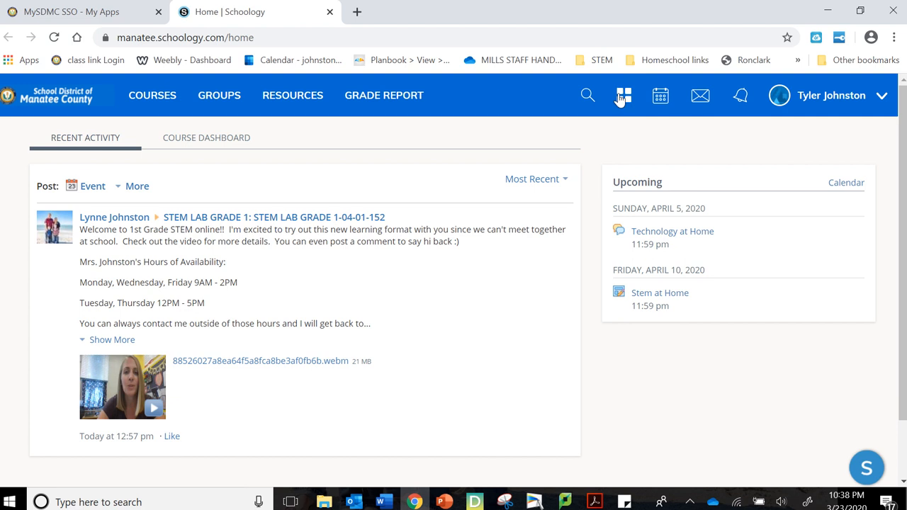
- Launch Instructional Programs from Schoology's connected-apps list
click(624, 94)
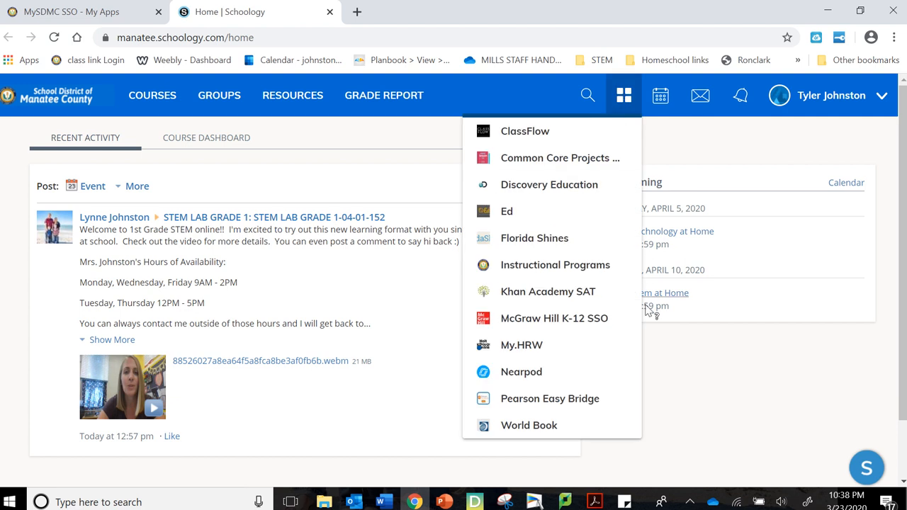
mouse_move(556, 265)
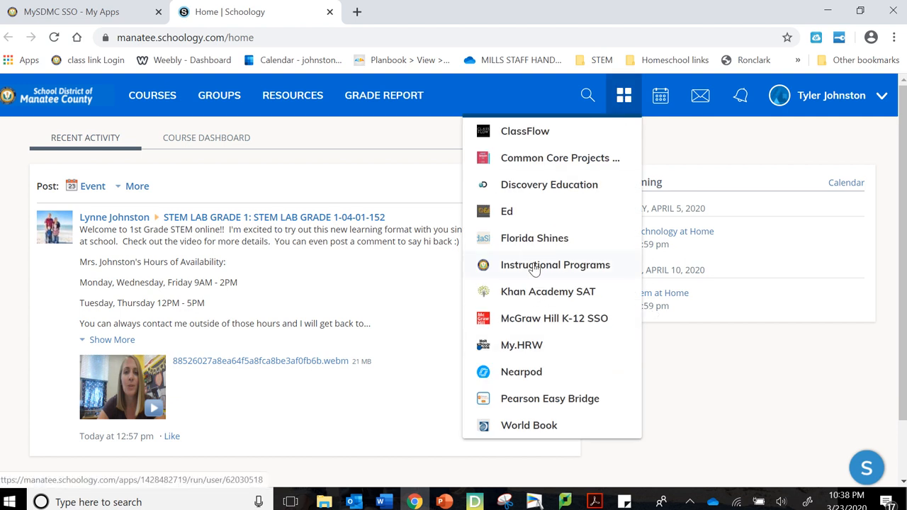
click(555, 265)
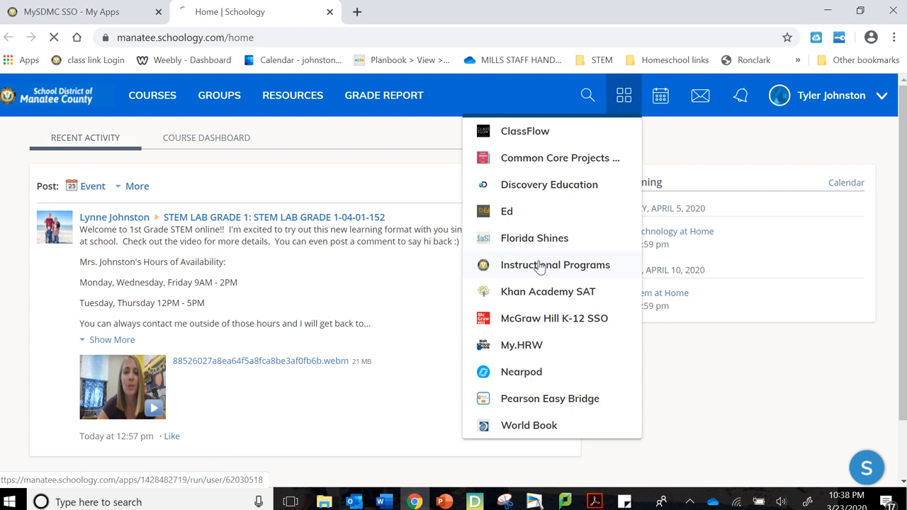
click(556, 265)
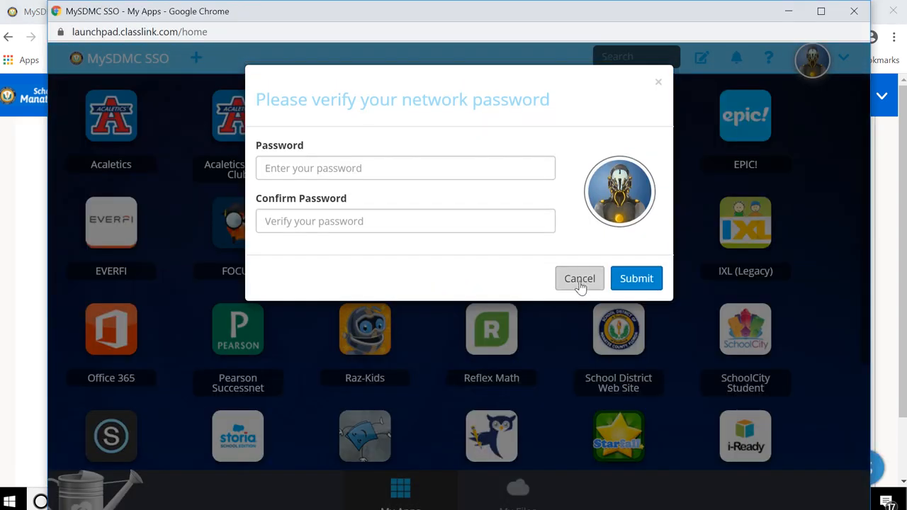
- Cancel the network password prompt and launch Pearson Successnet
click(579, 278)
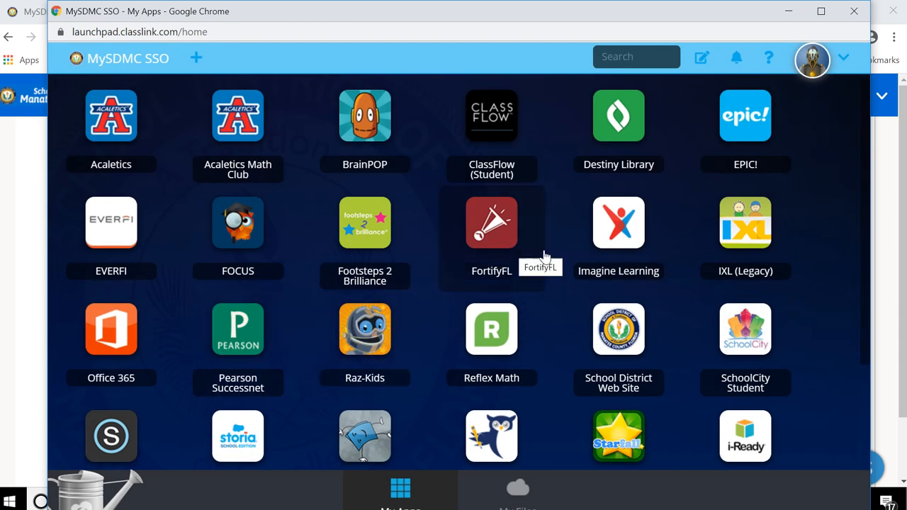
mouse_move(300, 320)
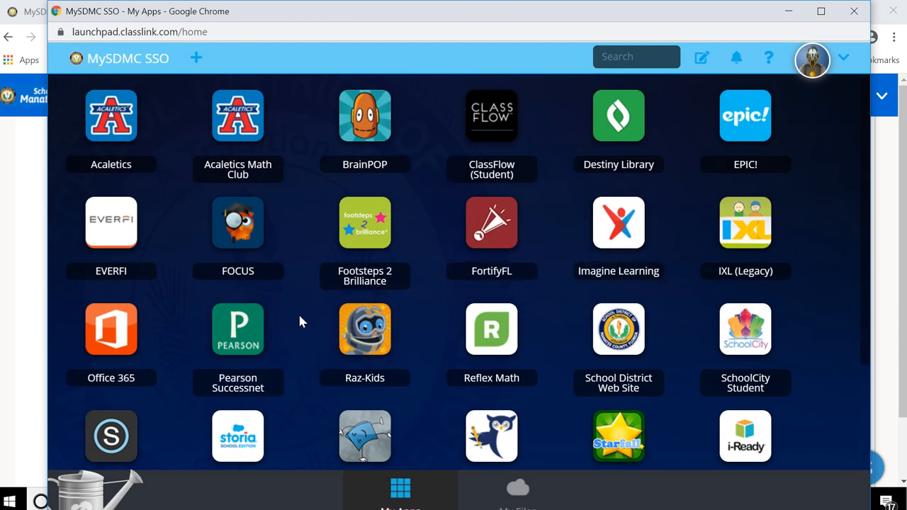
mouse_move(239, 333)
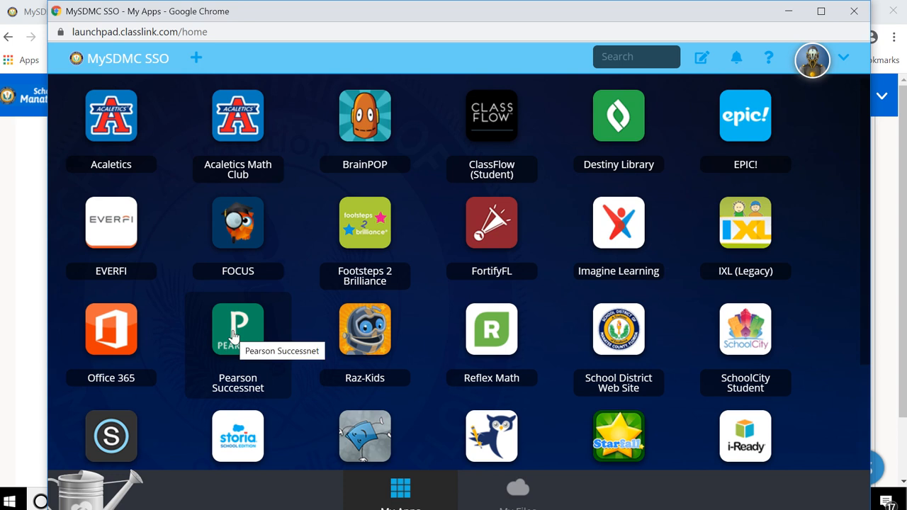
click(238, 328)
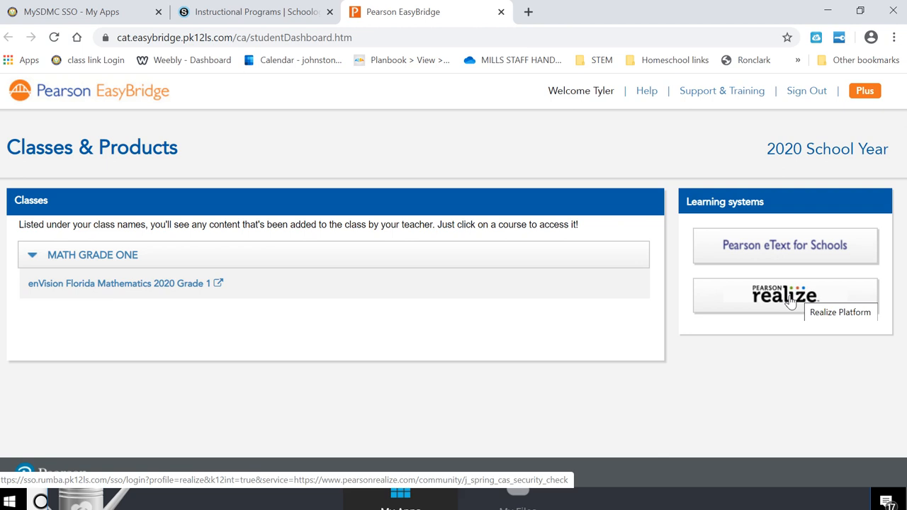
- Launch Realize from EasyBridge, choose an avatar and background, and finish with Let's go!
click(785, 297)
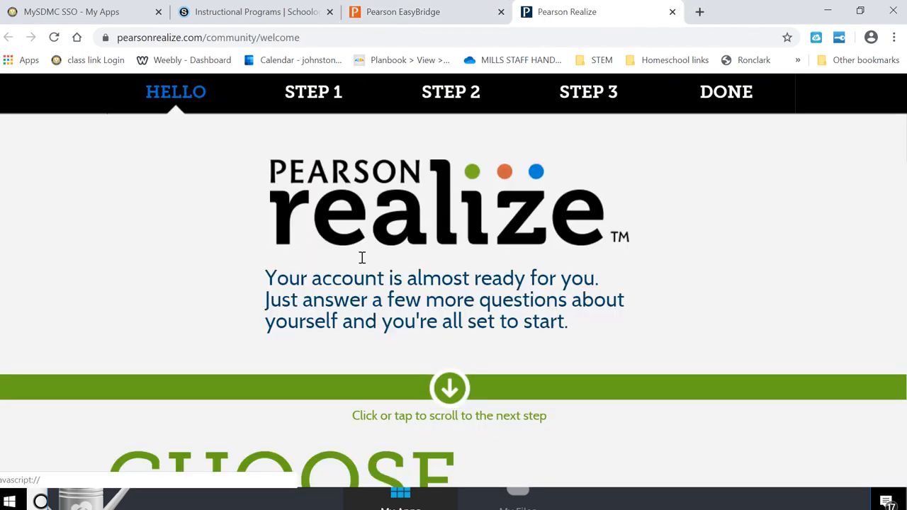
scroll(down, 3)
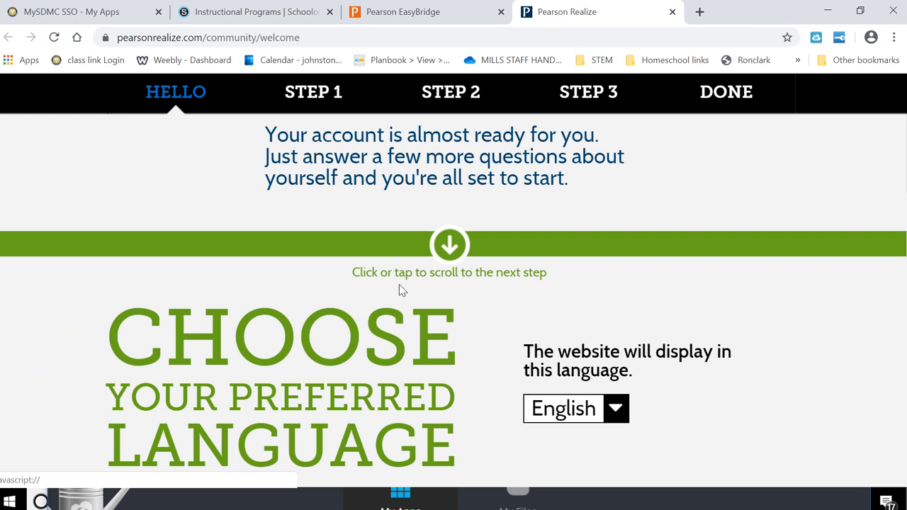
scroll(down, 3)
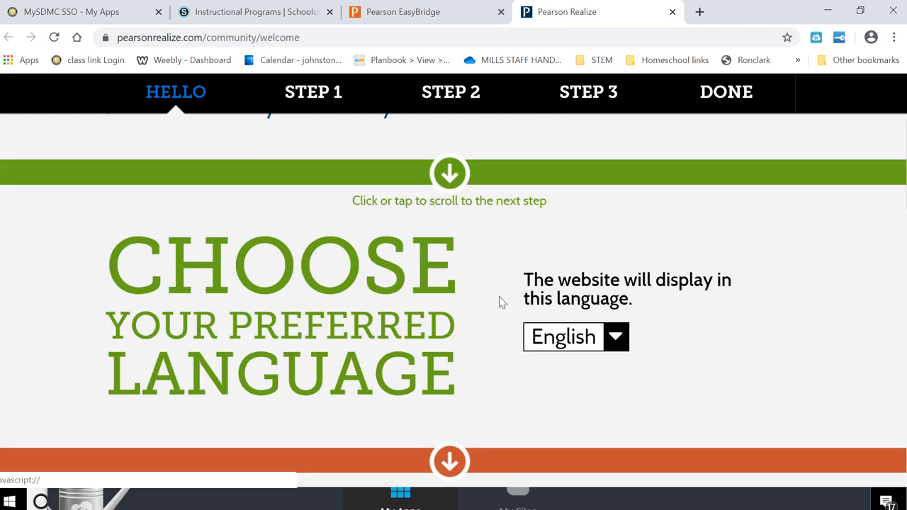
mouse_move(488, 333)
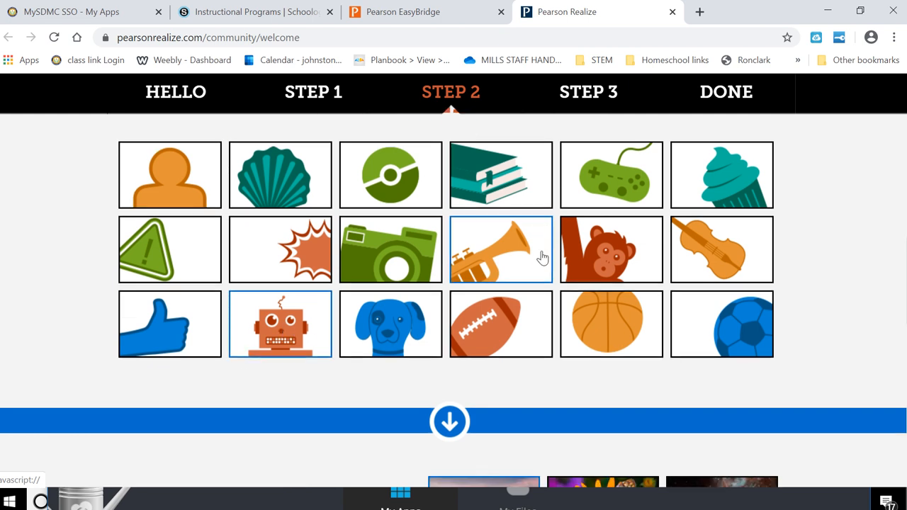
click(588, 91)
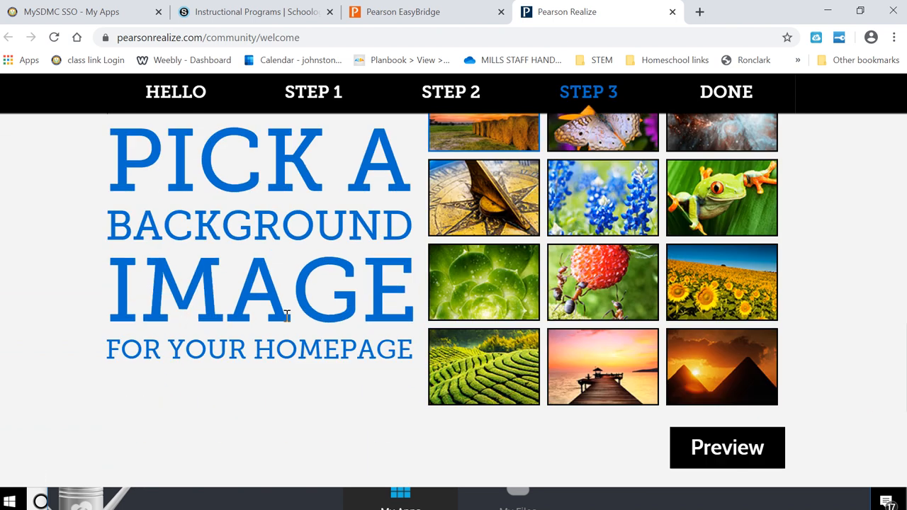
scroll(down, 3)
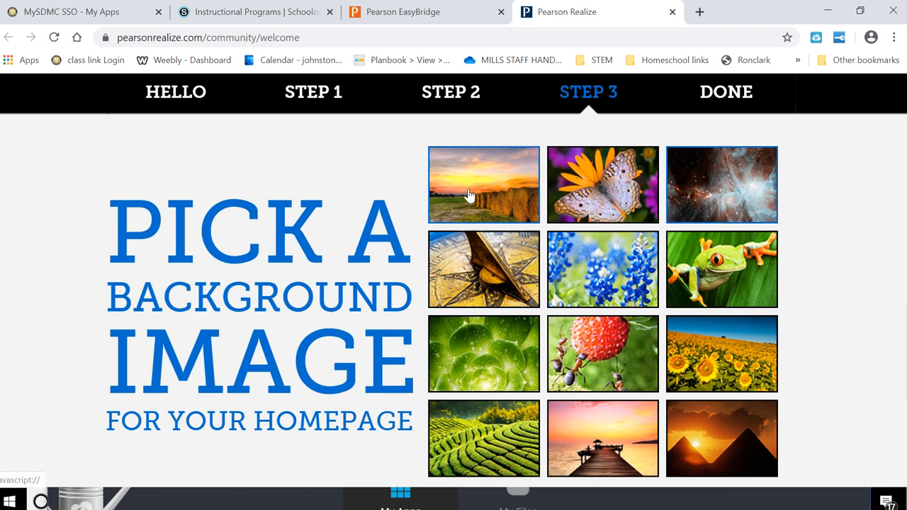
scroll(down, 3)
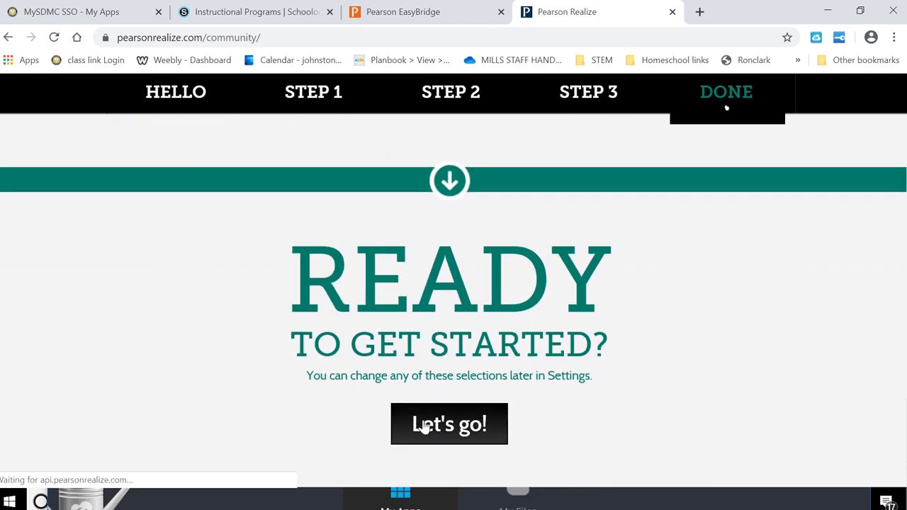
click(449, 424)
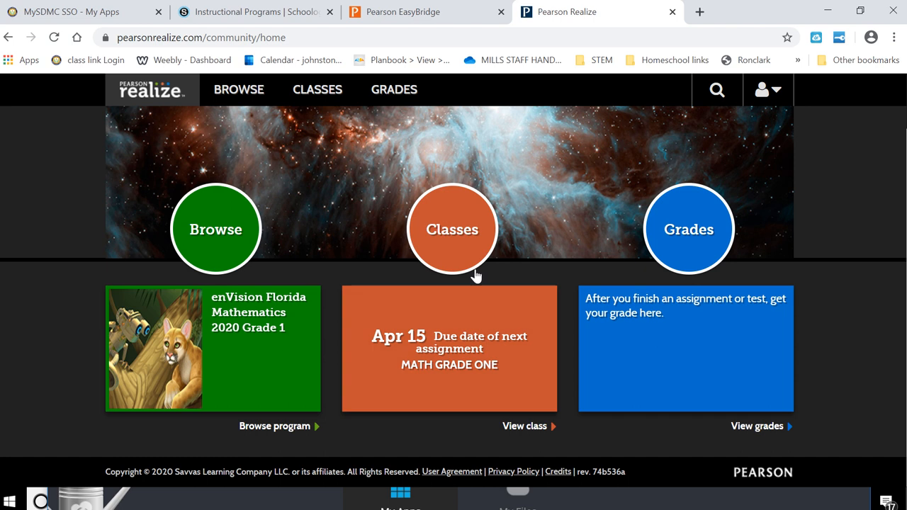
mouse_move(436, 346)
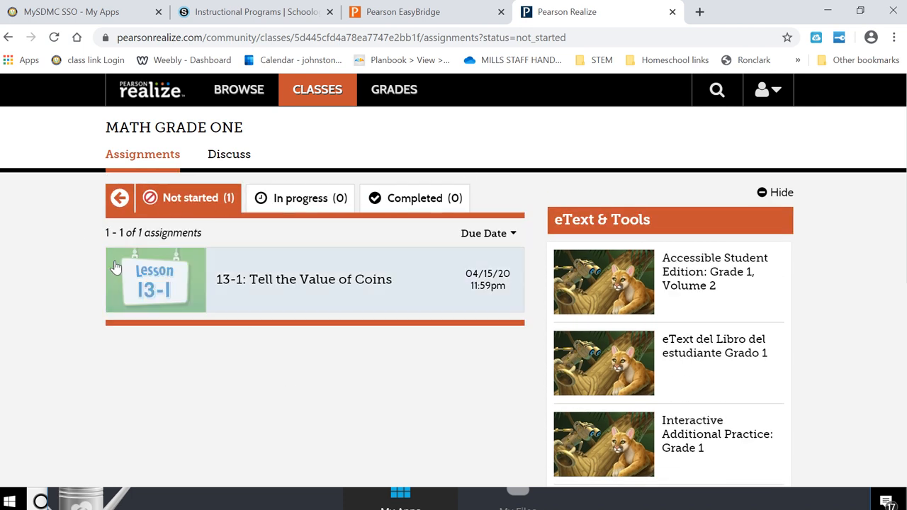
mouse_move(394, 375)
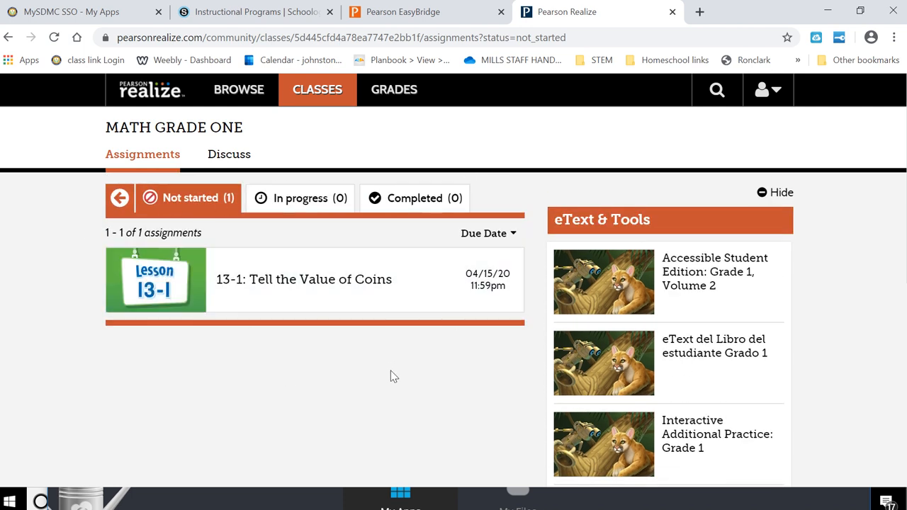
mouse_move(170, 282)
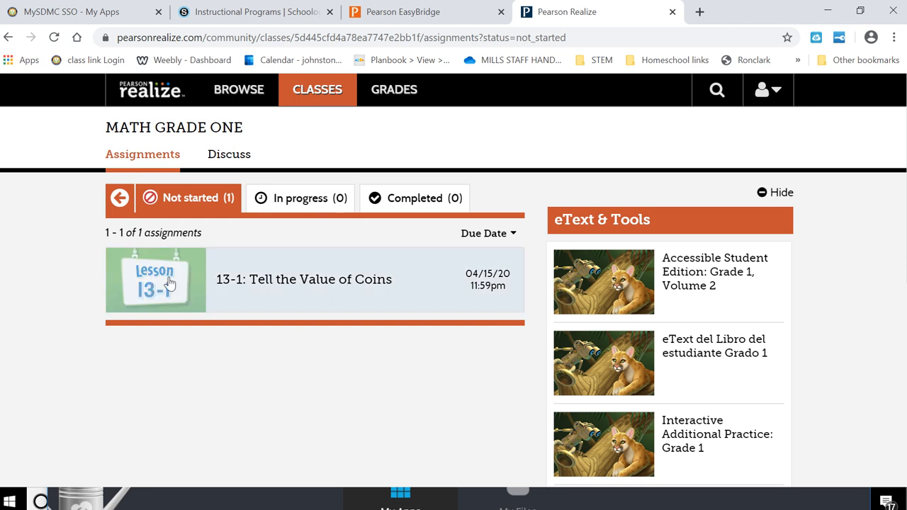
- Review the three tasks of 13-1: Tell the Value of Coins and start Visual Learning
click(156, 279)
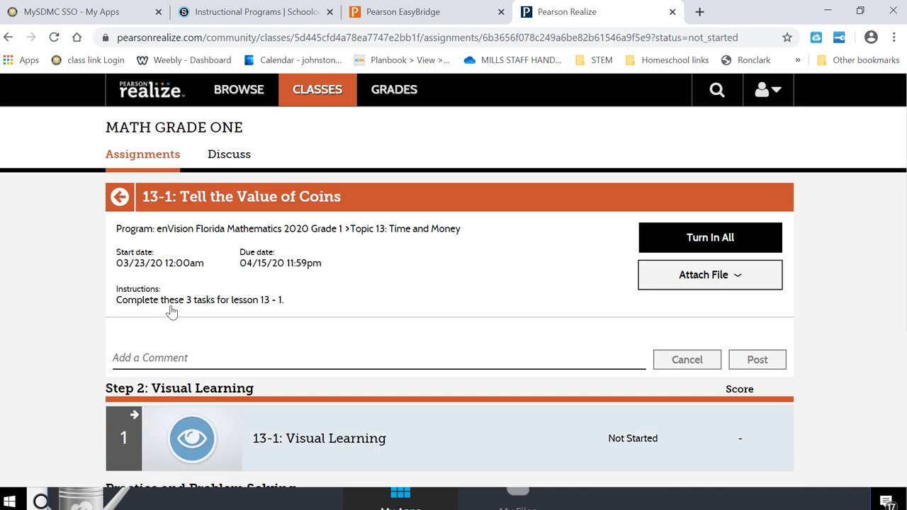
scroll(down, 3)
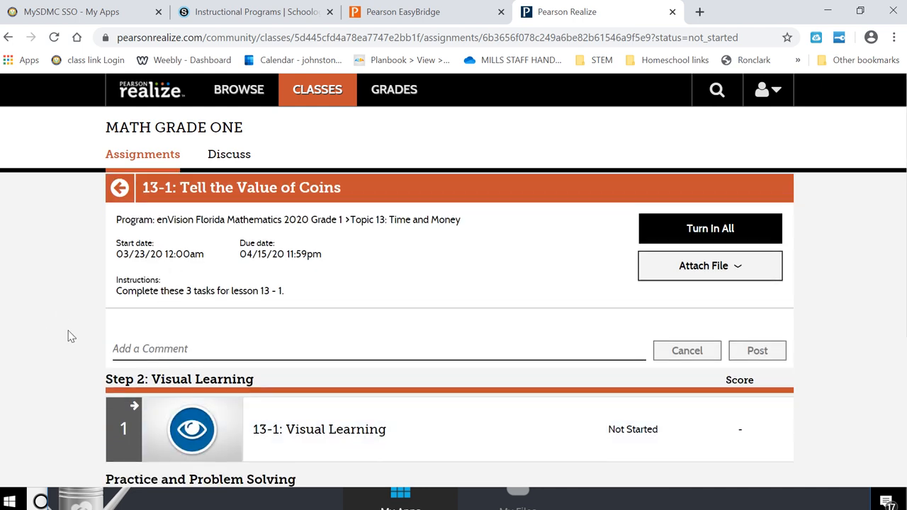
scroll(down, 3)
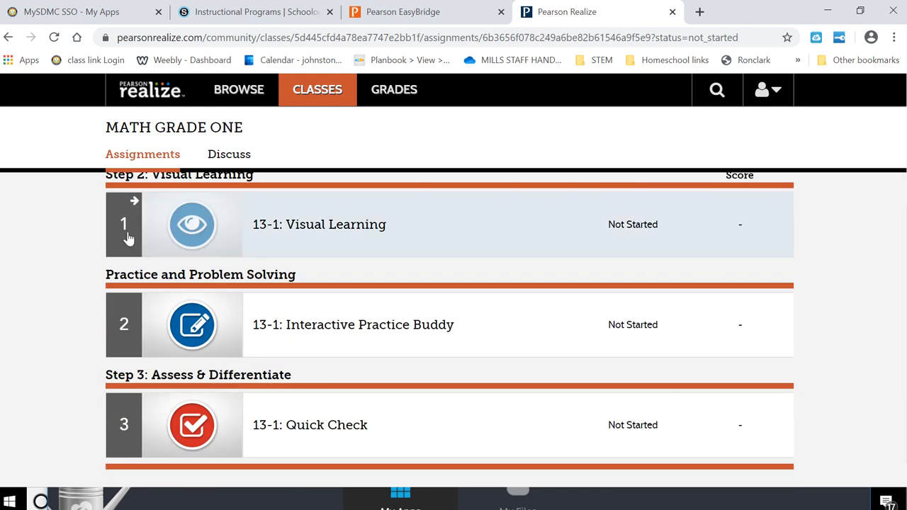
mouse_move(170, 247)
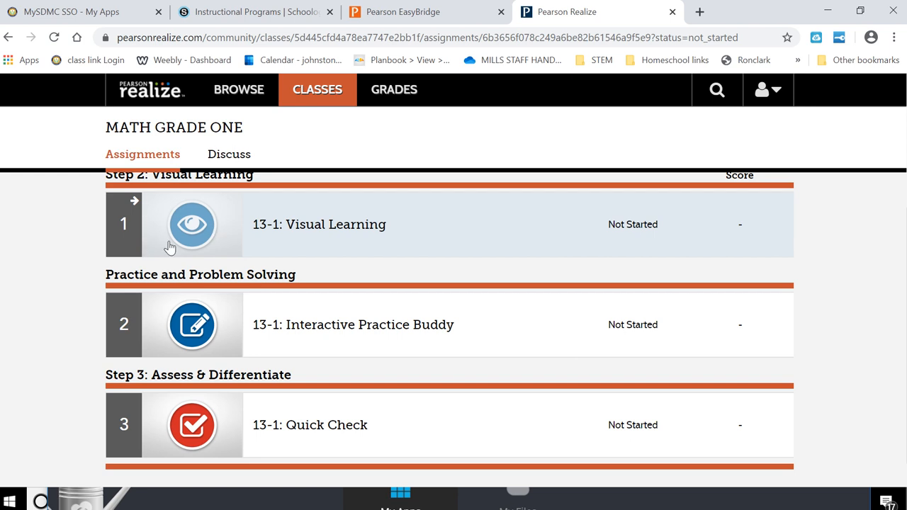
scroll(down, 3)
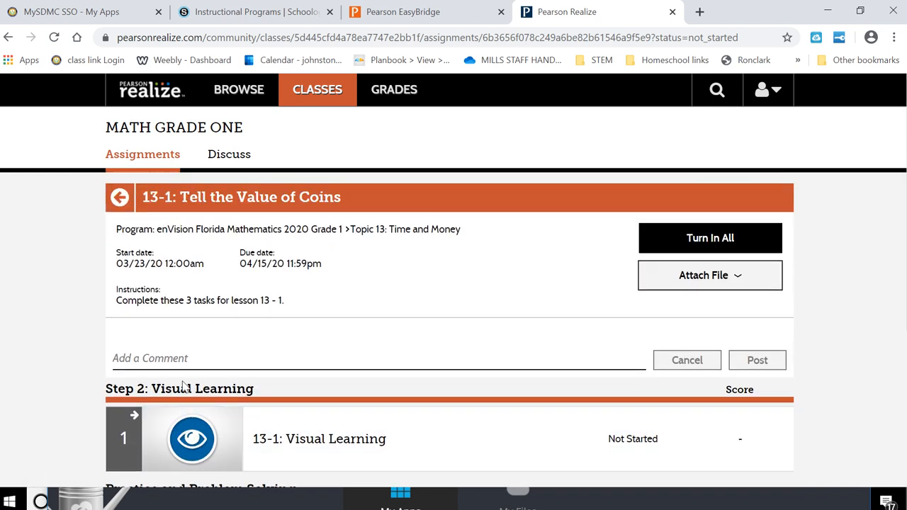
click(193, 439)
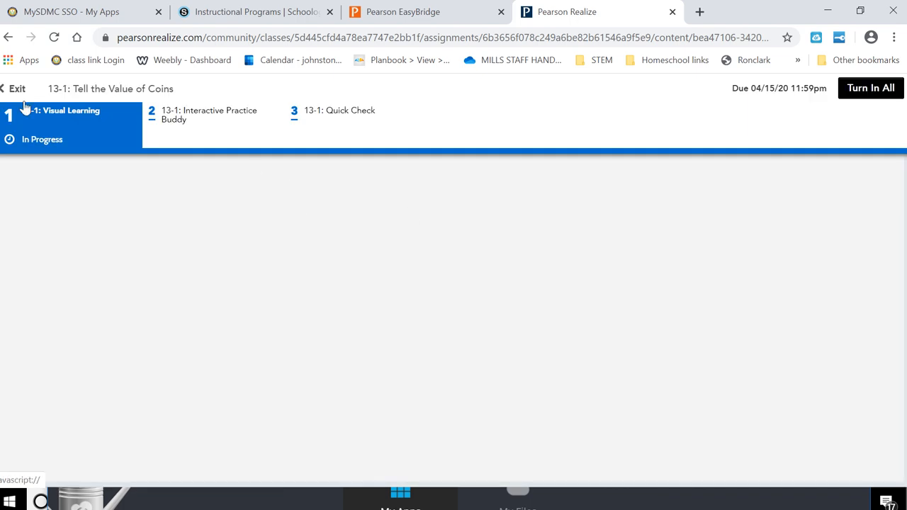
- Play and pause the Visual Learning animation, then switch to the Interactive Practice Buddy task
click(61, 110)
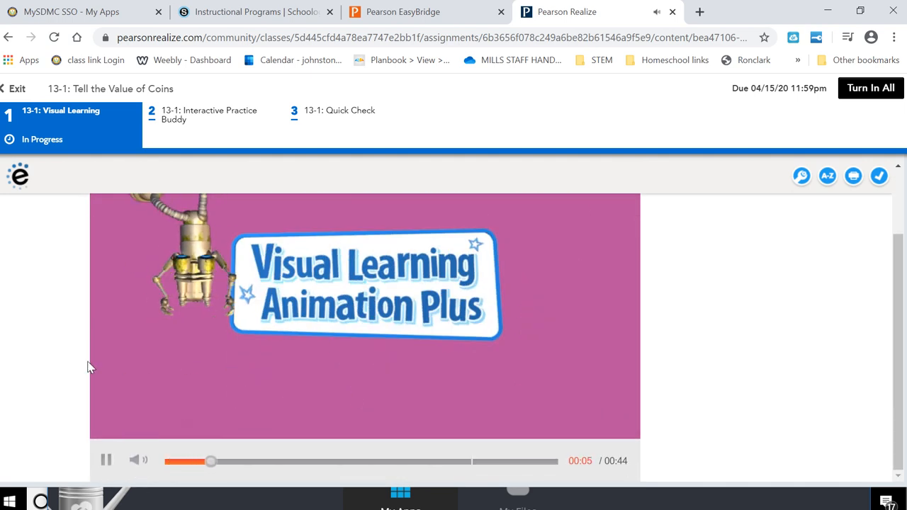
click(106, 459)
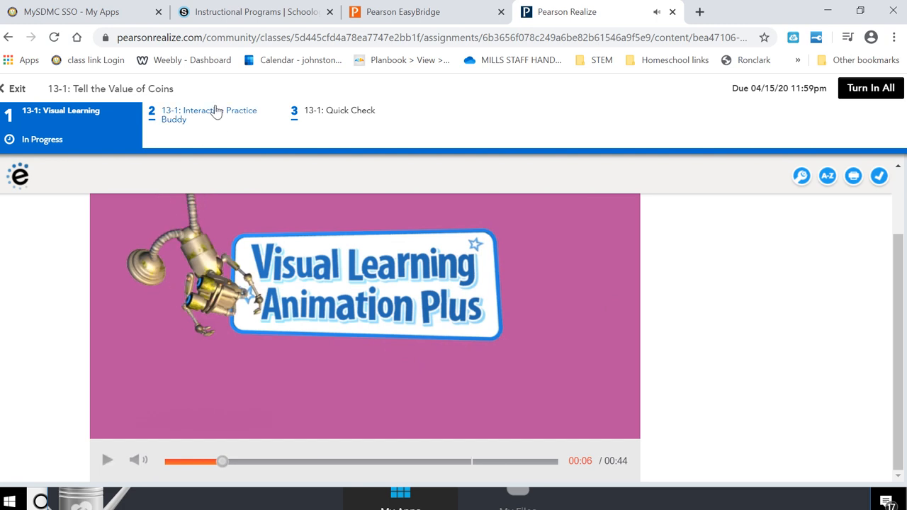
click(209, 113)
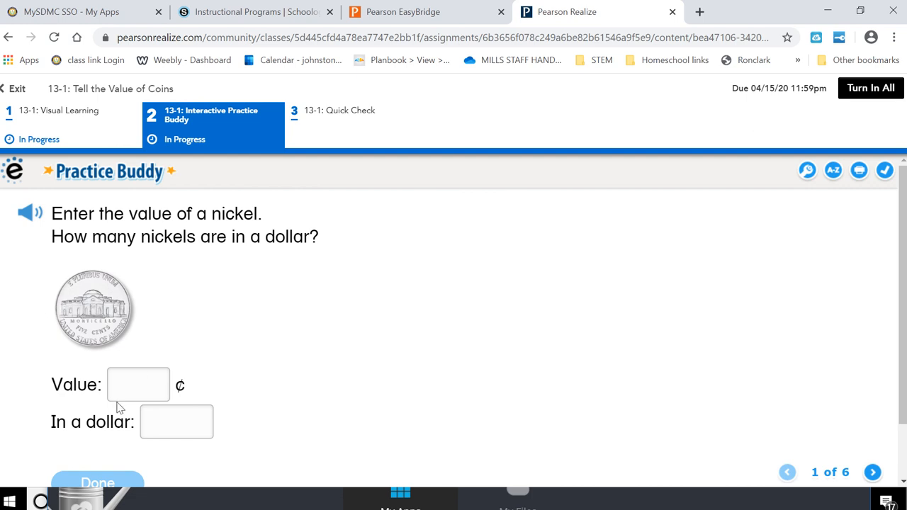
mouse_move(349, 153)
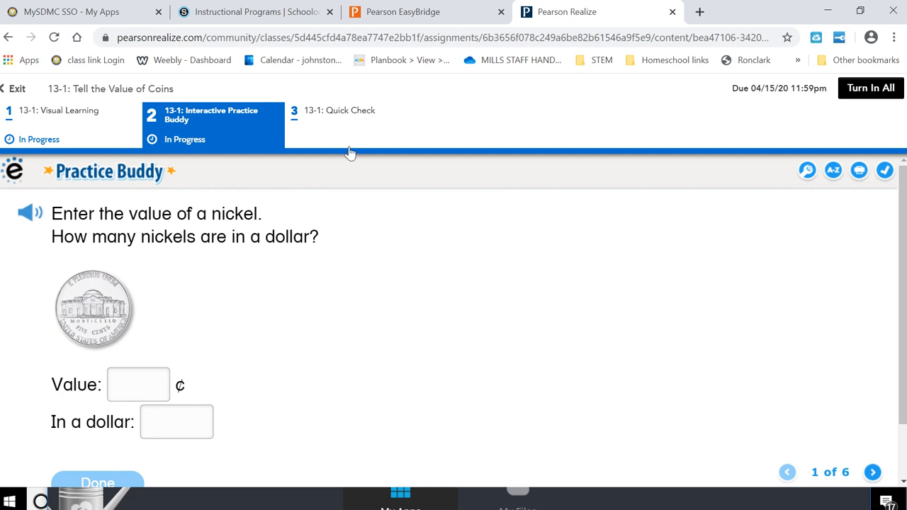
click(340, 113)
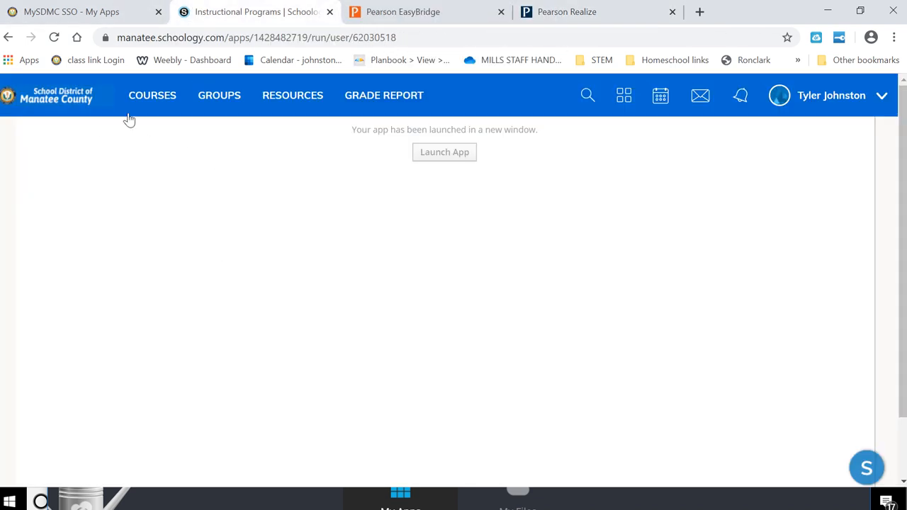
mouse_move(624, 94)
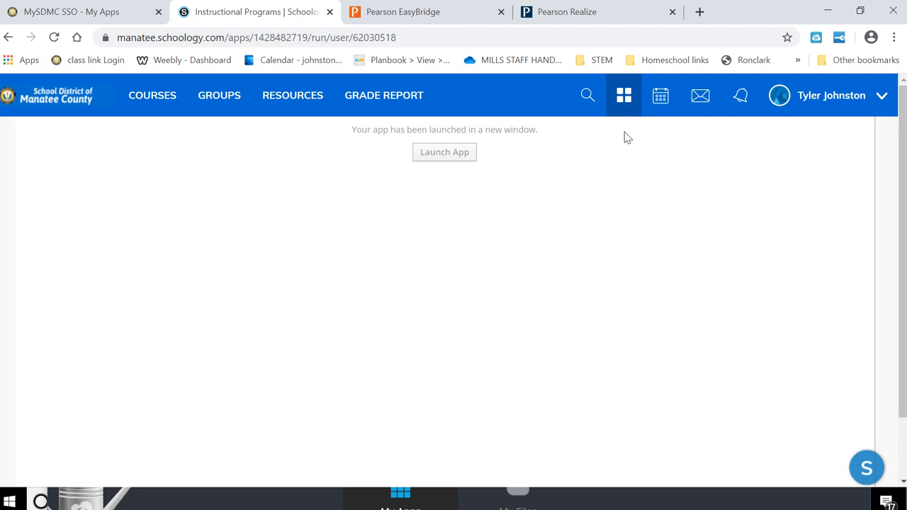
- Close the extra Pearson tabs and relaunch Instructional Programs from Schoology's apps list
click(624, 94)
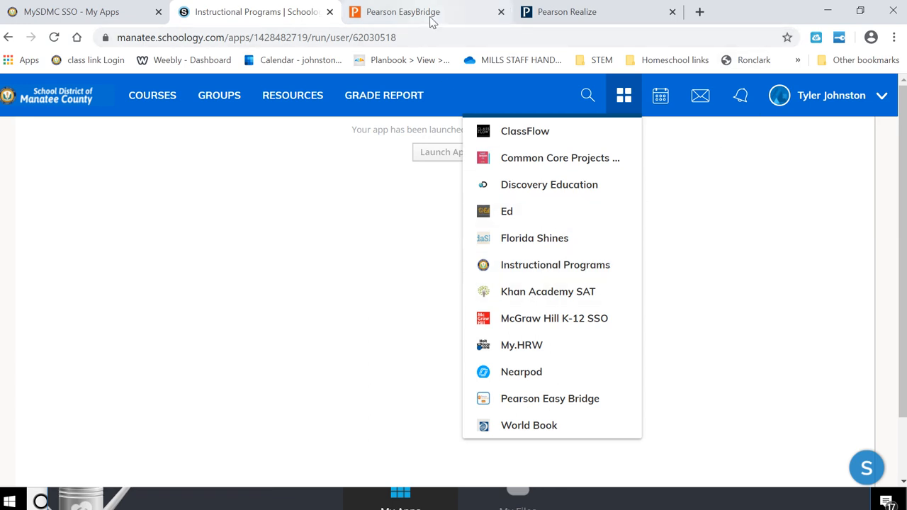
click(403, 11)
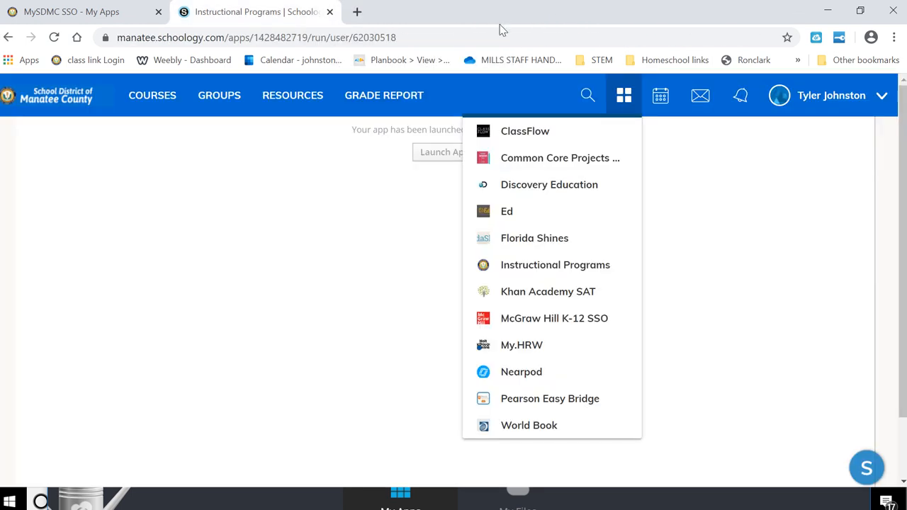
click(555, 265)
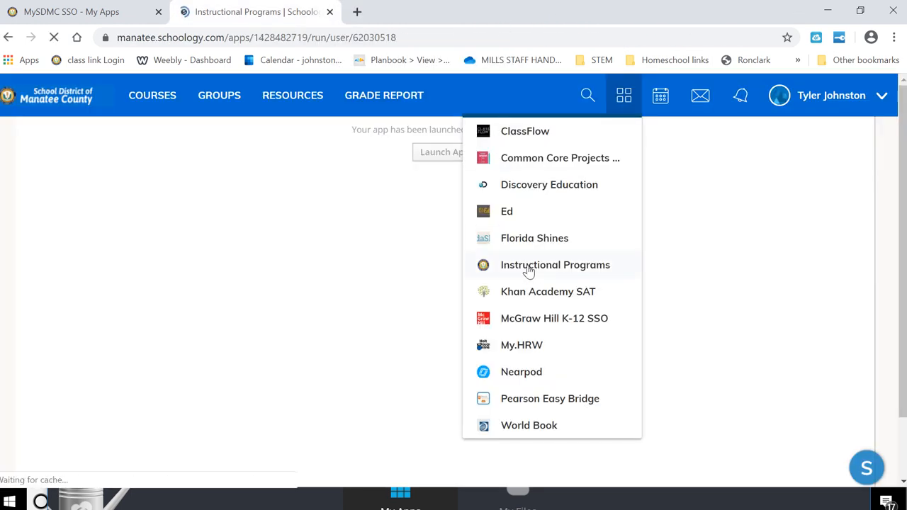
- Go through EasyBridge into Realize to reach the Math Grade One home page
click(624, 95)
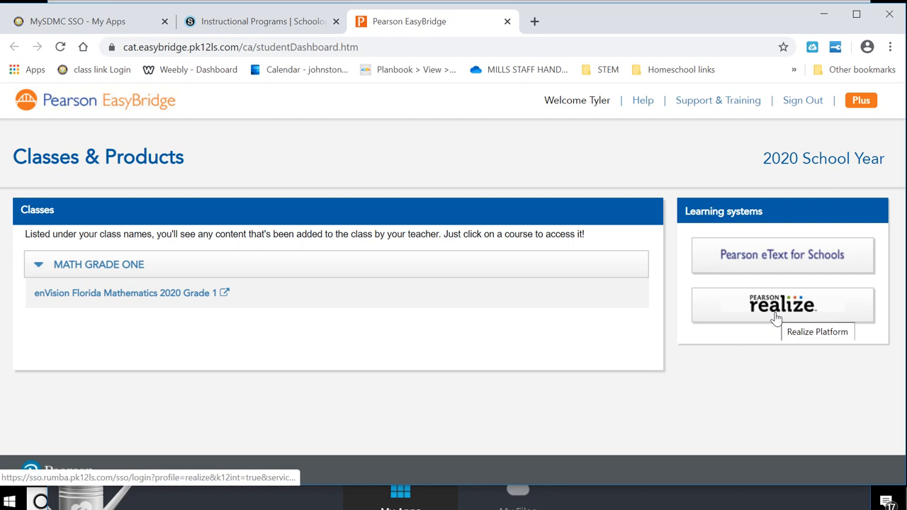
click(782, 304)
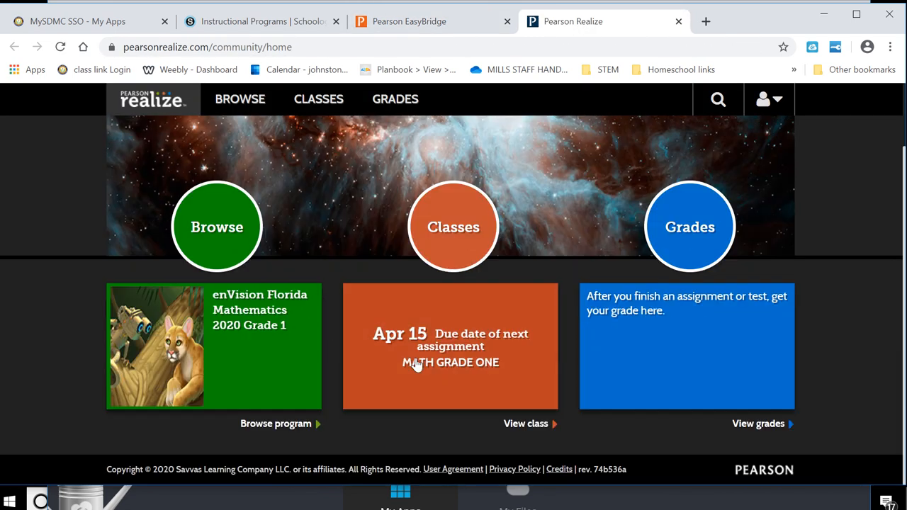
mouse_move(286, 173)
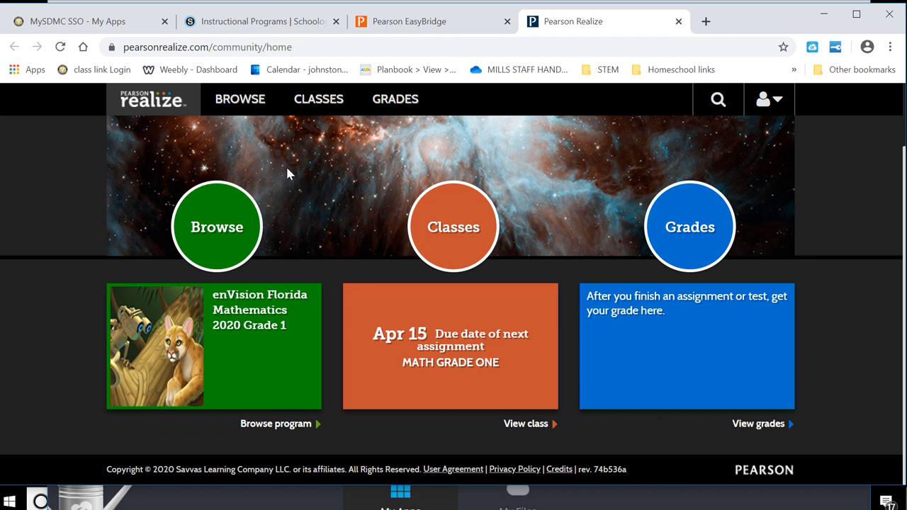